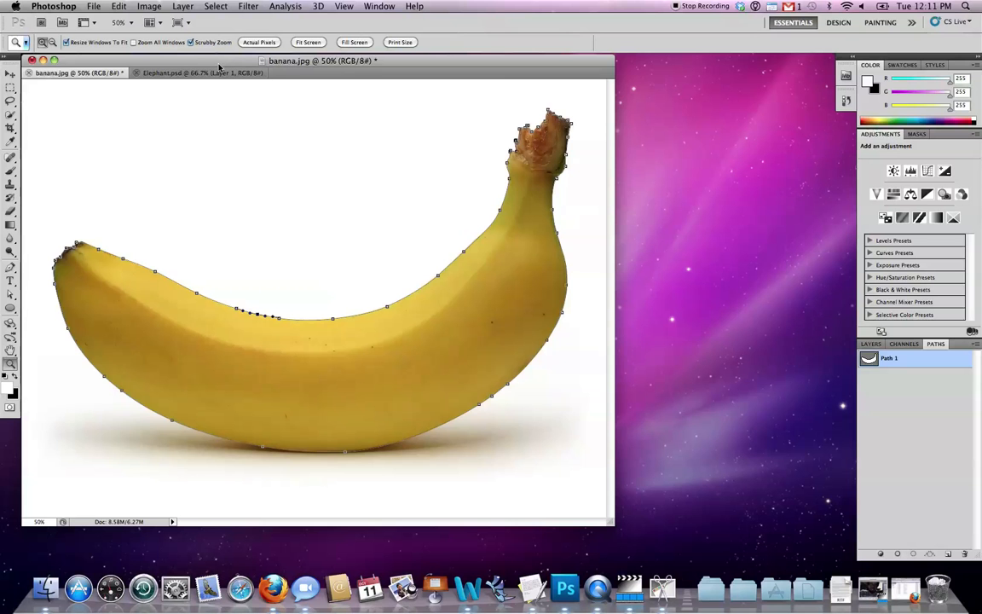
pyautogui.moveTo(327, 318)
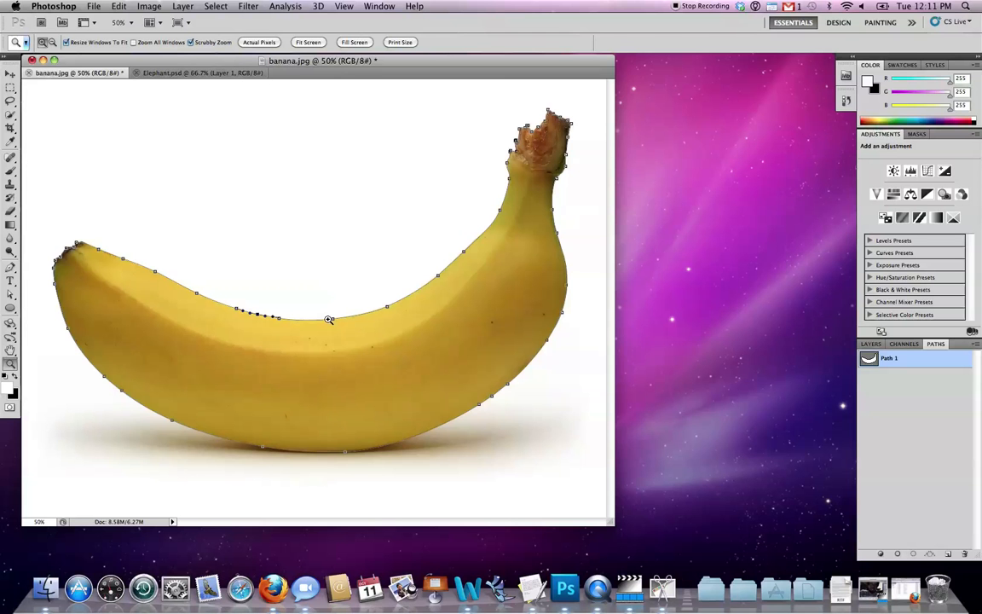
pyautogui.moveTo(256, 291)
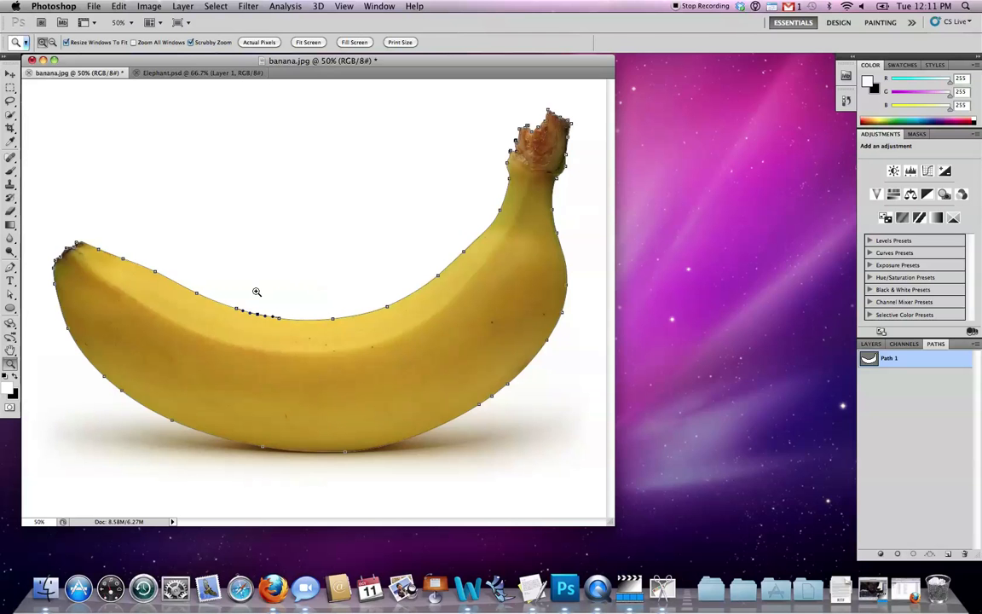
# Convert the banana's outline path into a selection with 0 feather radius
pyautogui.click(11, 300)
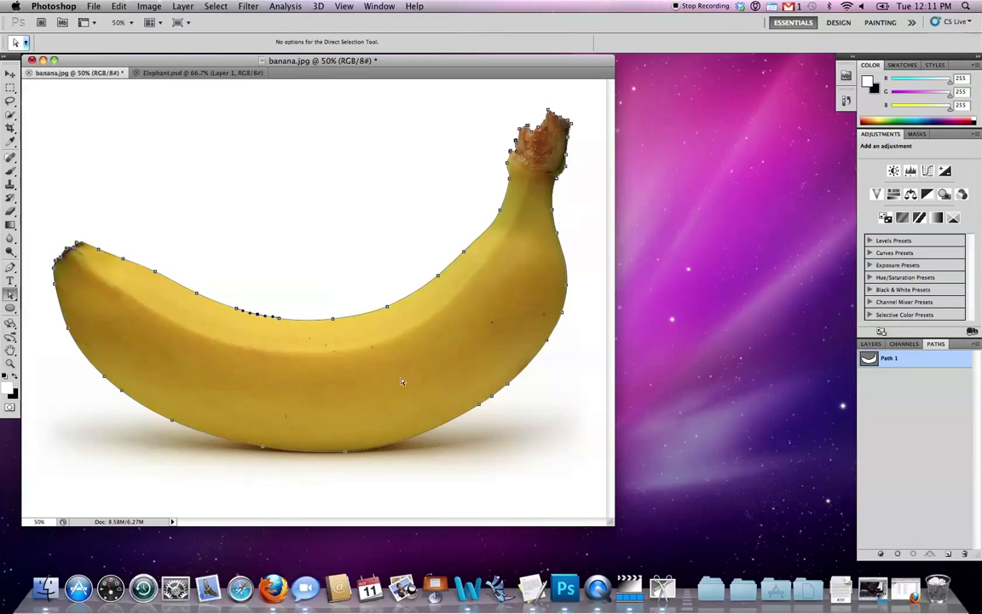
pyautogui.moveTo(382, 428)
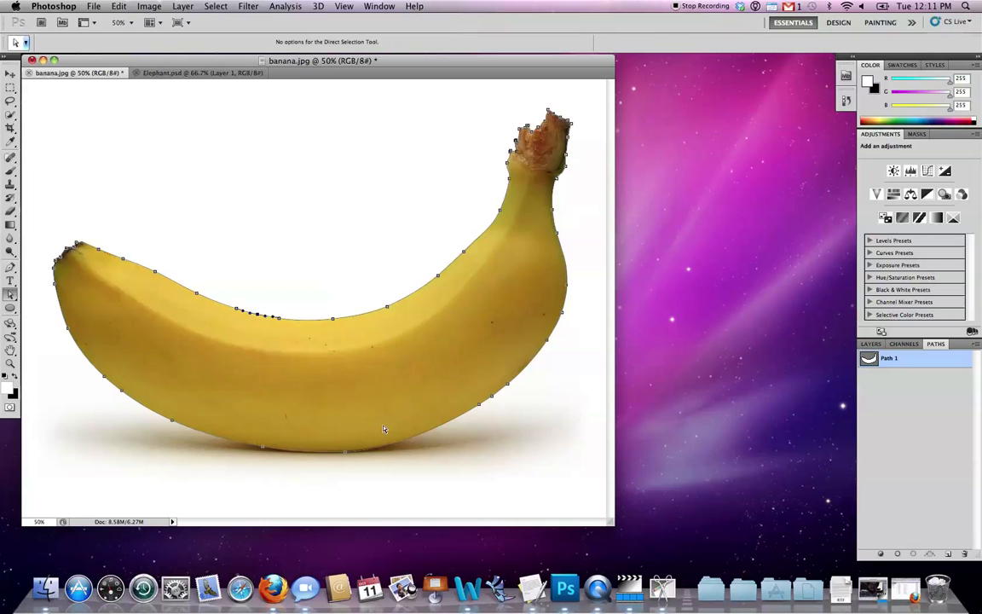
pyautogui.click(880, 344)
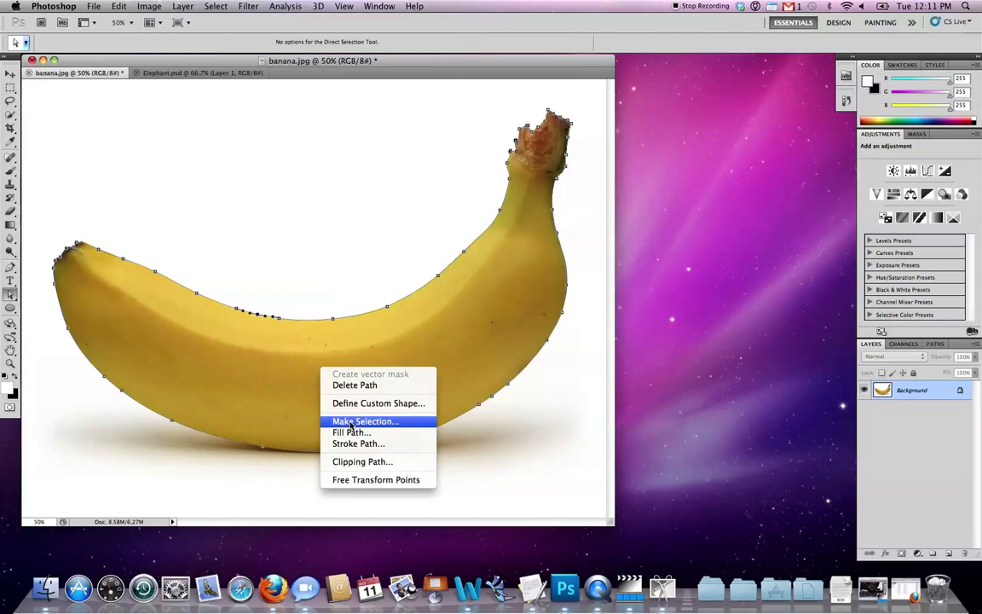
pyautogui.click(365, 421)
pyautogui.write('1')
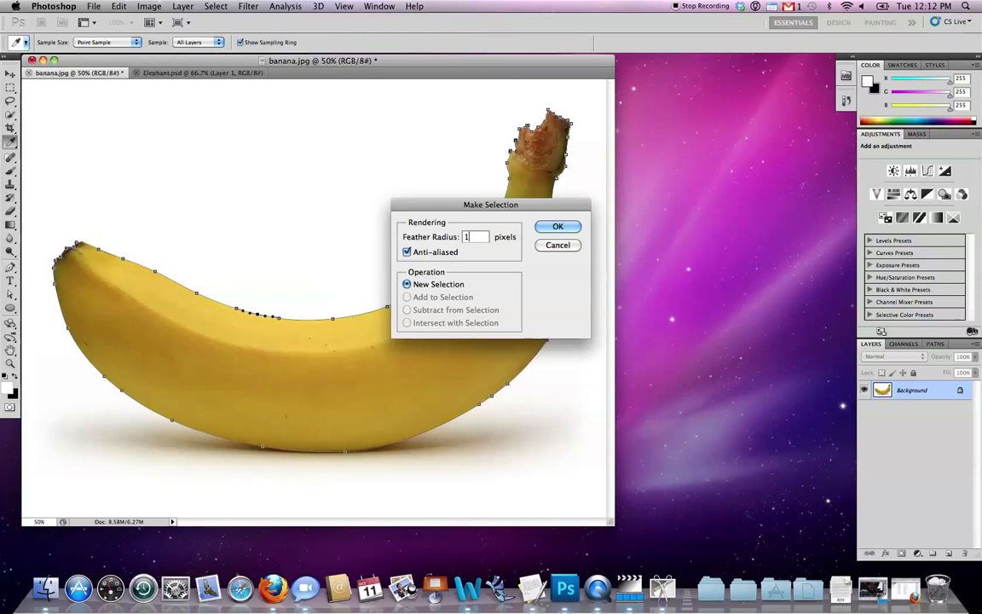
pyautogui.click(558, 225)
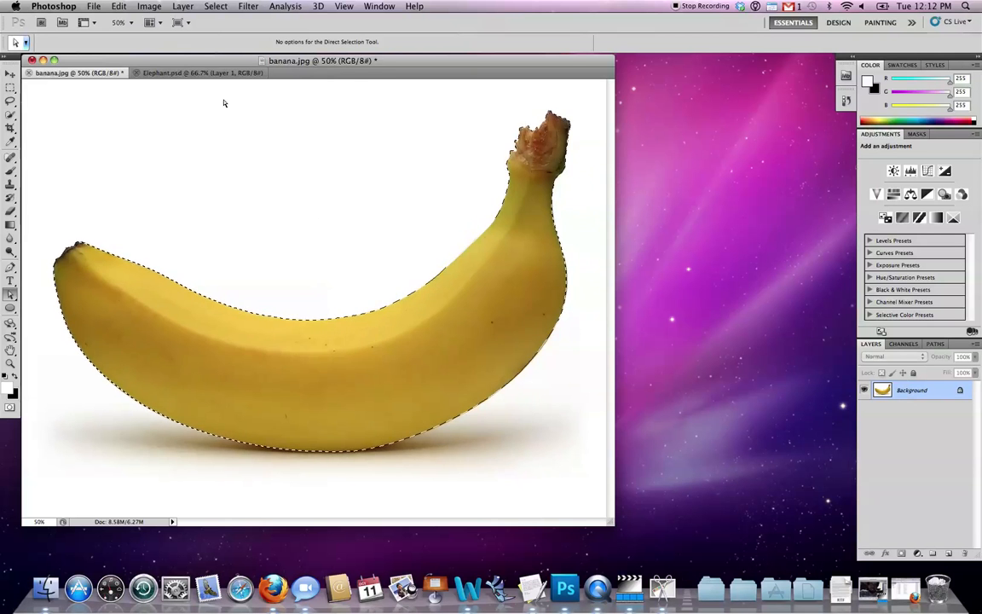
# Paste the banana into Elephant.psd, flip it horizontally and shrink it over the elephant's face
pyautogui.click(208, 82)
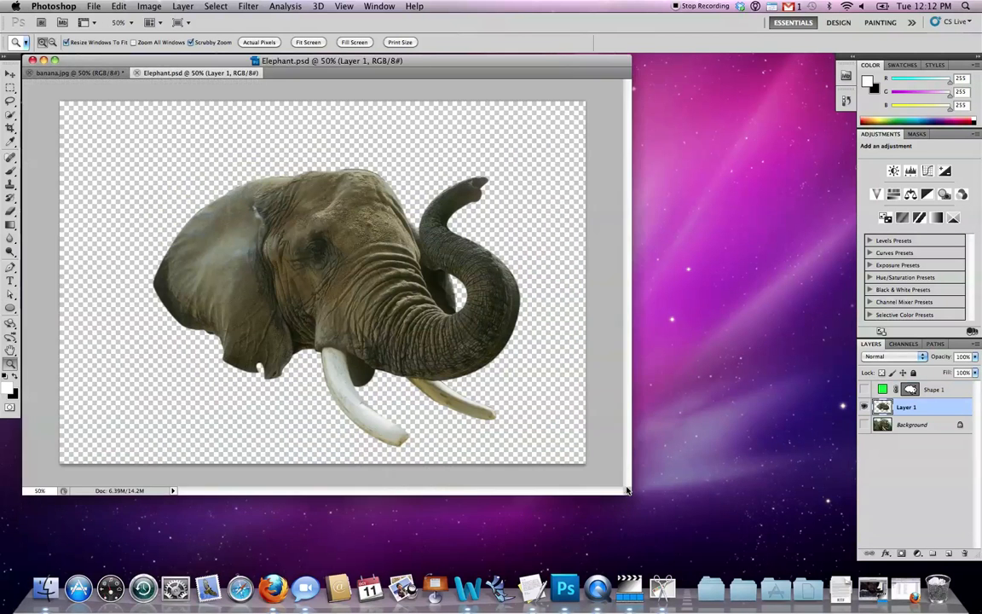
pyautogui.click(863, 425)
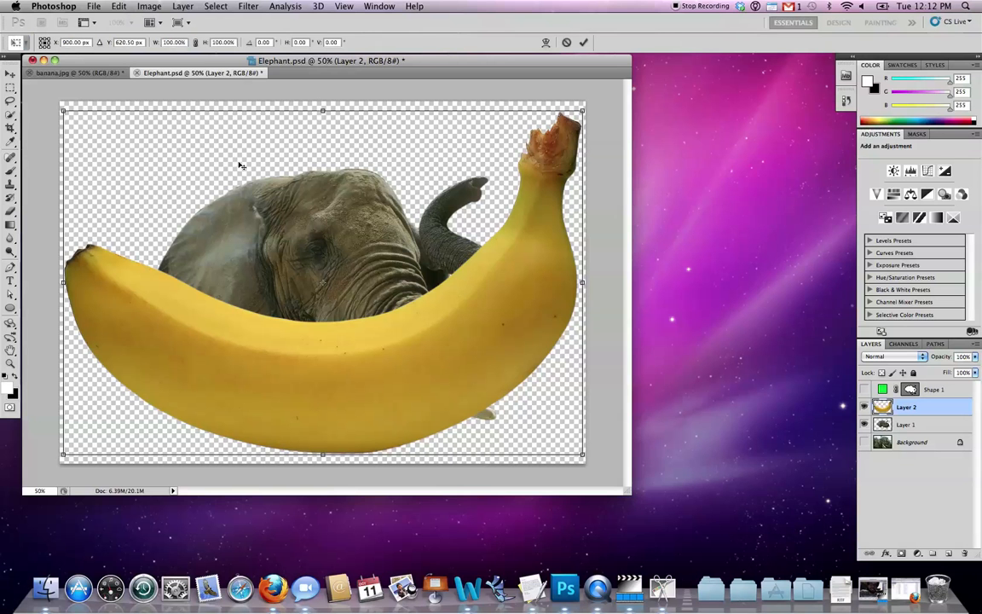
pyautogui.moveTo(315, 236)
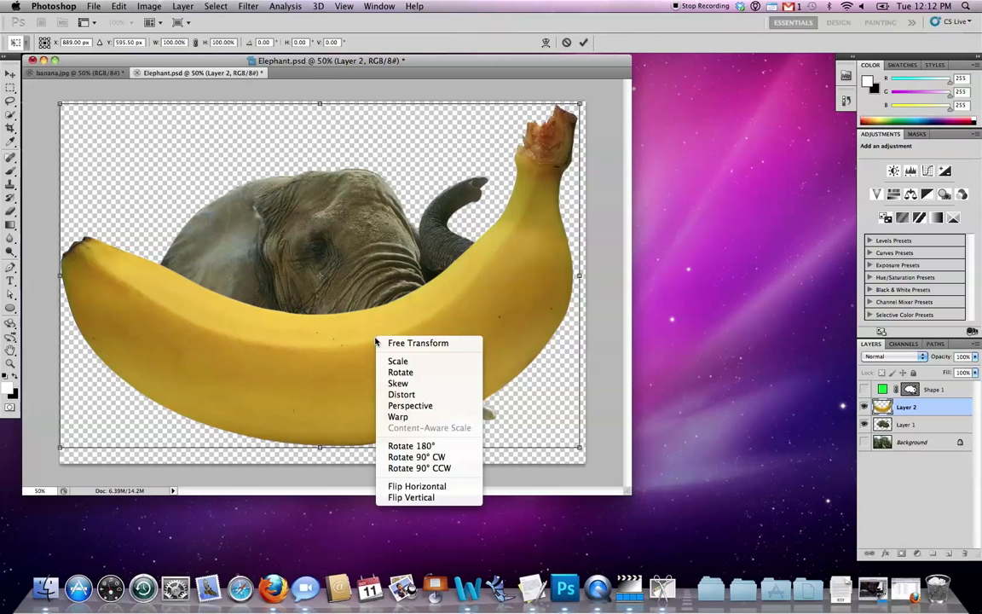
pyautogui.moveTo(416, 485)
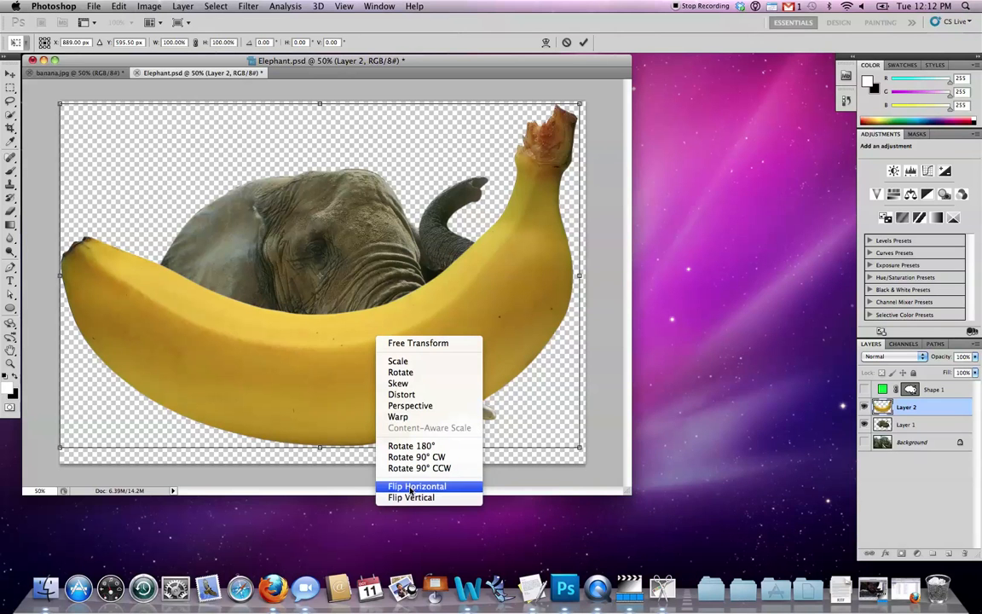
pyautogui.click(416, 486)
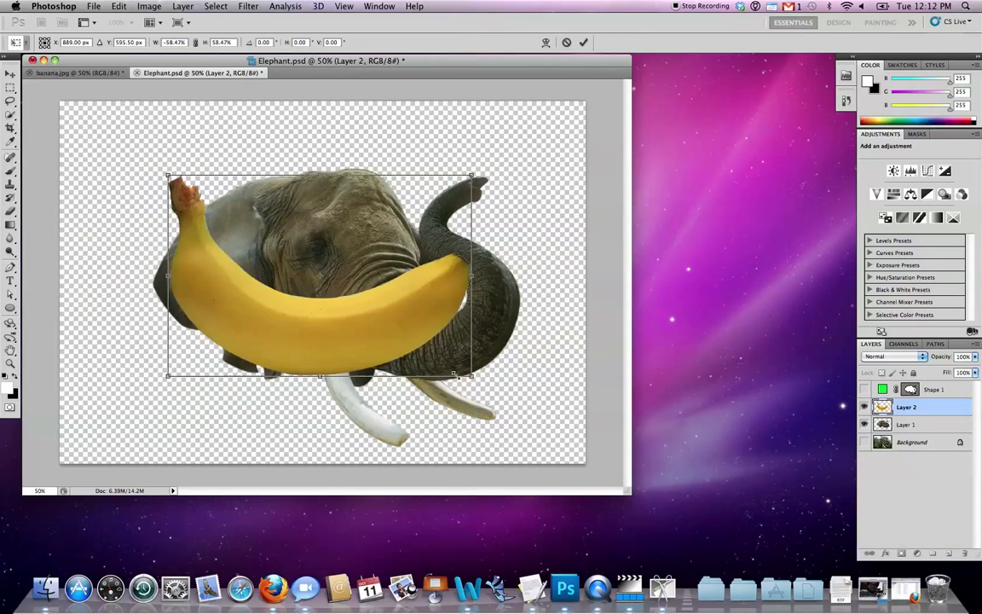
pyautogui.moveTo(470, 377); pyautogui.dragTo(411, 334)
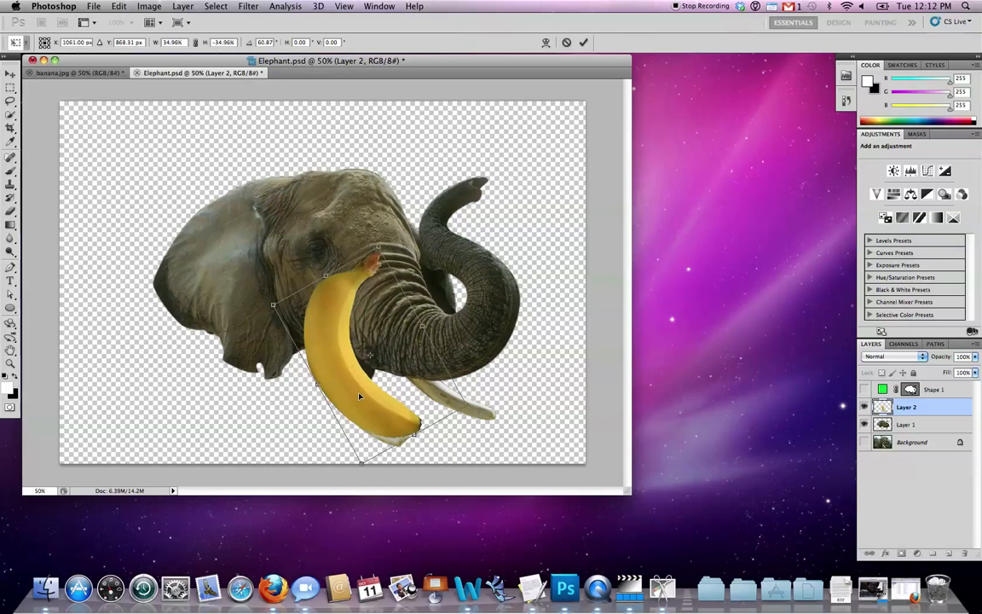
pyautogui.moveTo(358, 395); pyautogui.dragTo(372, 417)
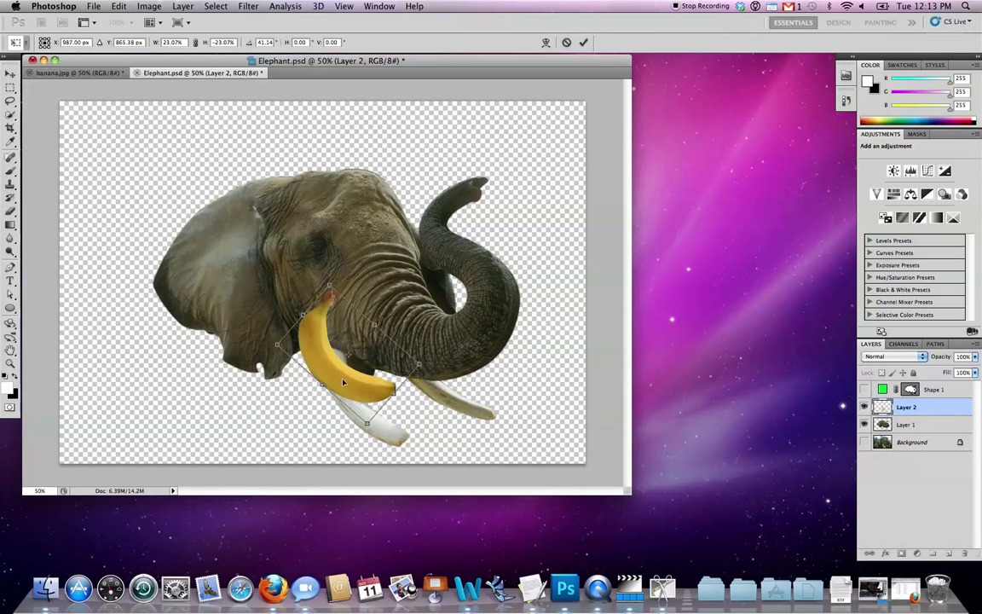
# Rotate the banana to point downward and position it on the base of the tusk
pyautogui.moveTo(343, 382); pyautogui.dragTo(385, 435)
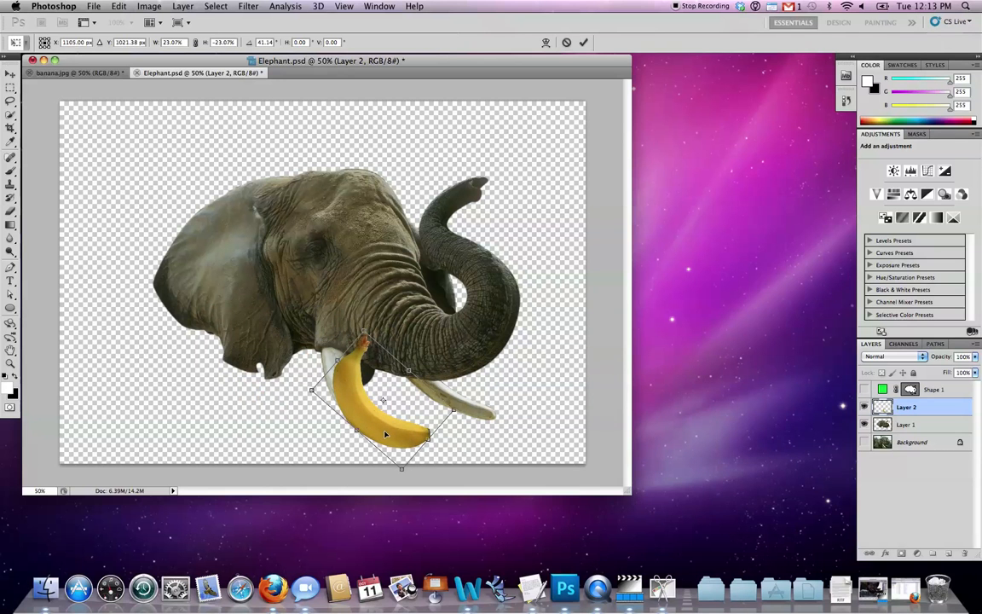
pyautogui.moveTo(385, 435); pyautogui.dragTo(403, 447)
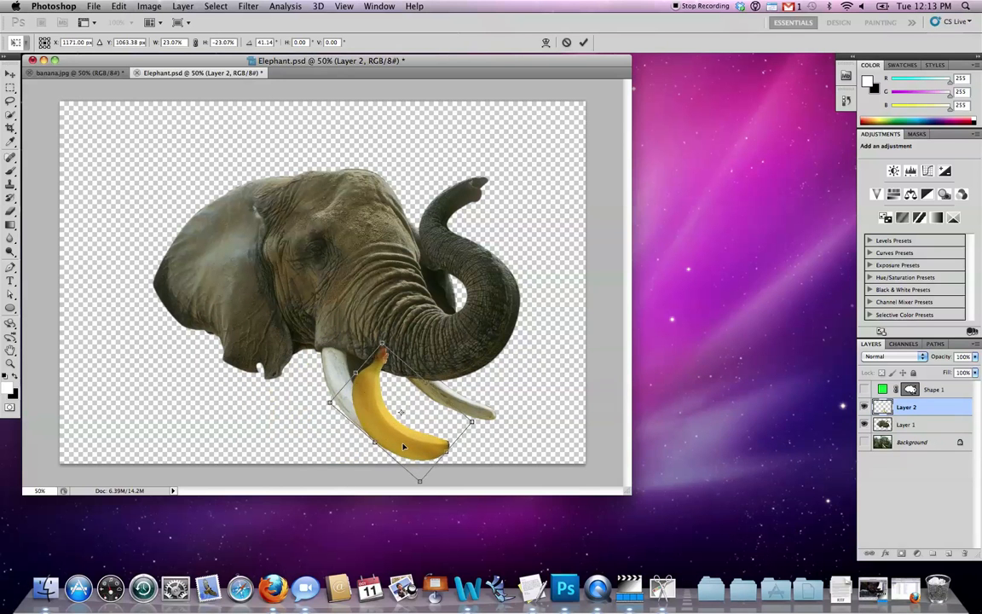
pyautogui.moveTo(402, 446); pyautogui.dragTo(389, 404)
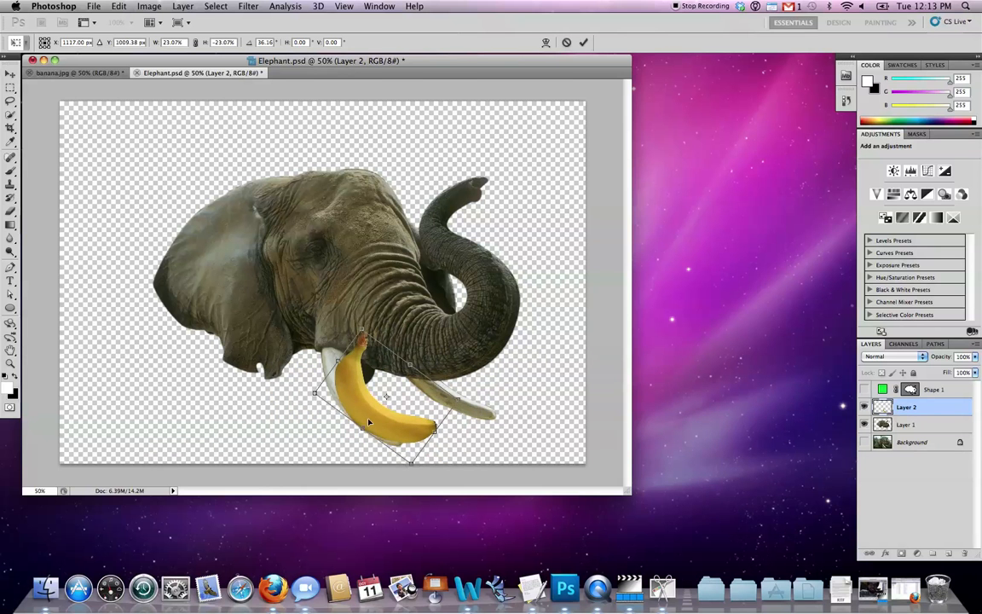
pyautogui.moveTo(368, 423); pyautogui.dragTo(351, 400)
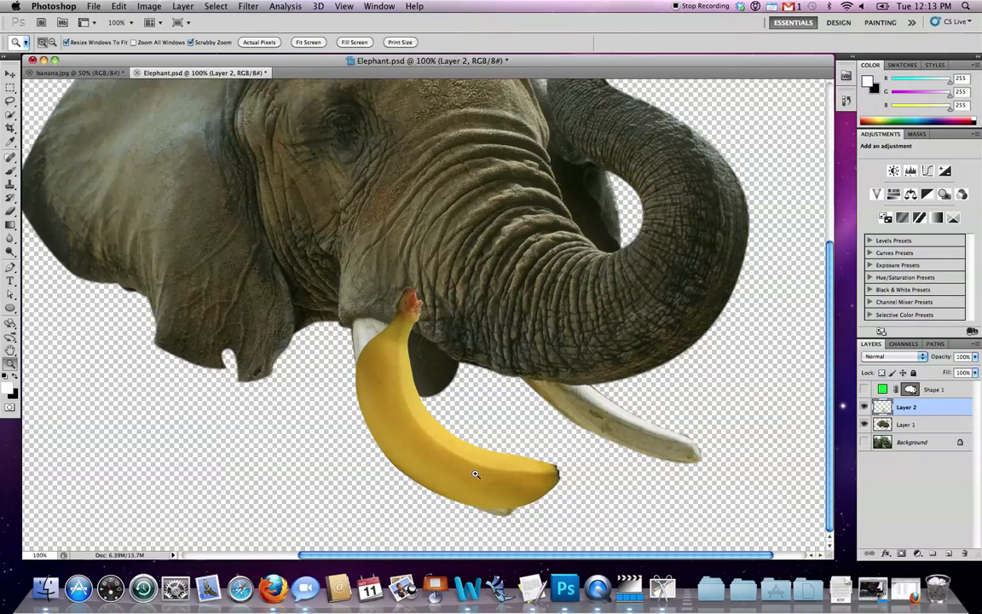
pyautogui.moveTo(380, 304)
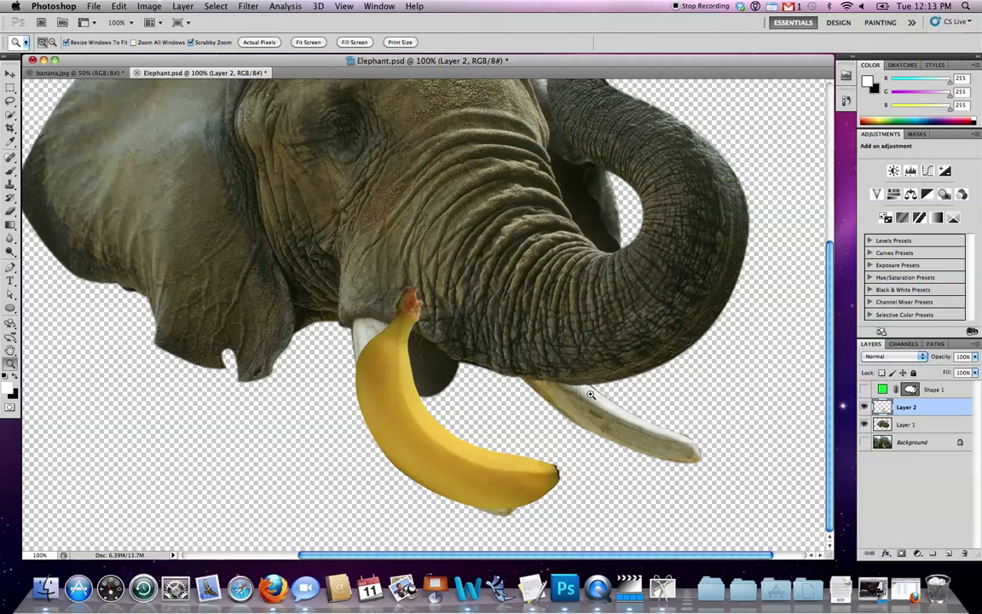
pyautogui.moveTo(595, 406)
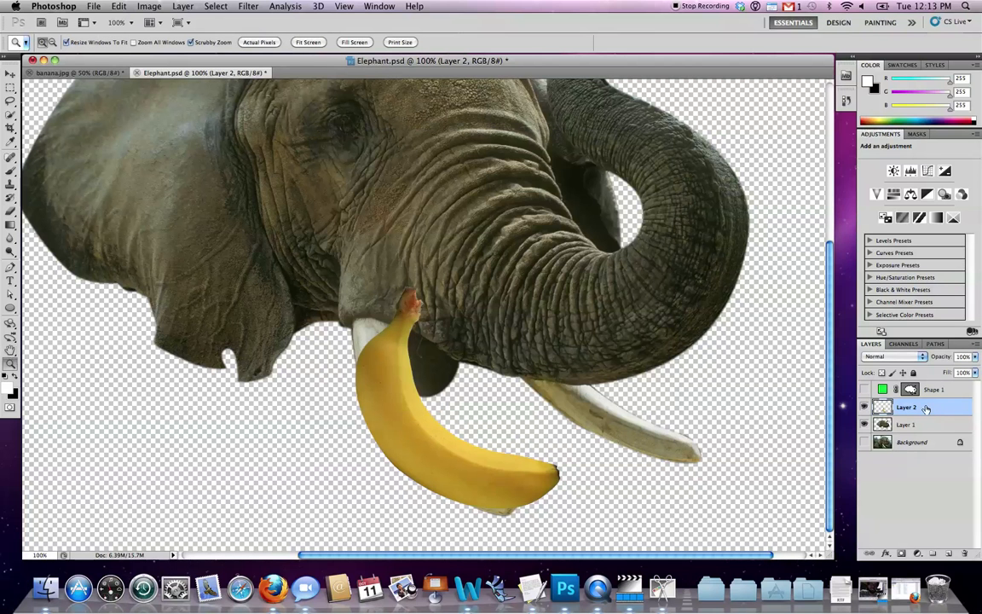
# Rename the elephant's layer to 'head' in the Layers panel
pyautogui.doubleClick(885, 405)
pyautogui.write('banana')
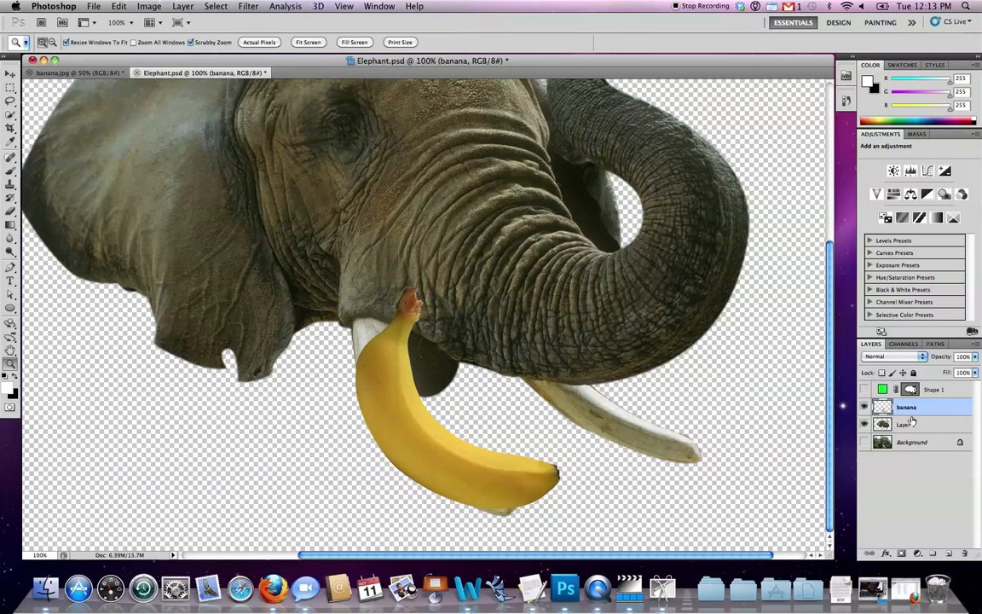
pyautogui.doubleClick(903, 426)
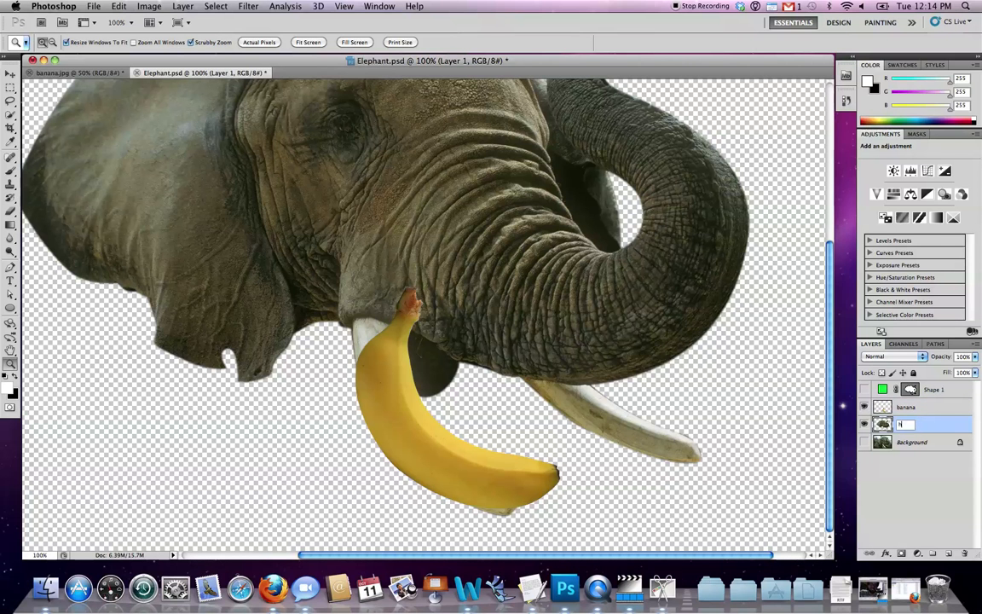
pyautogui.write('head')
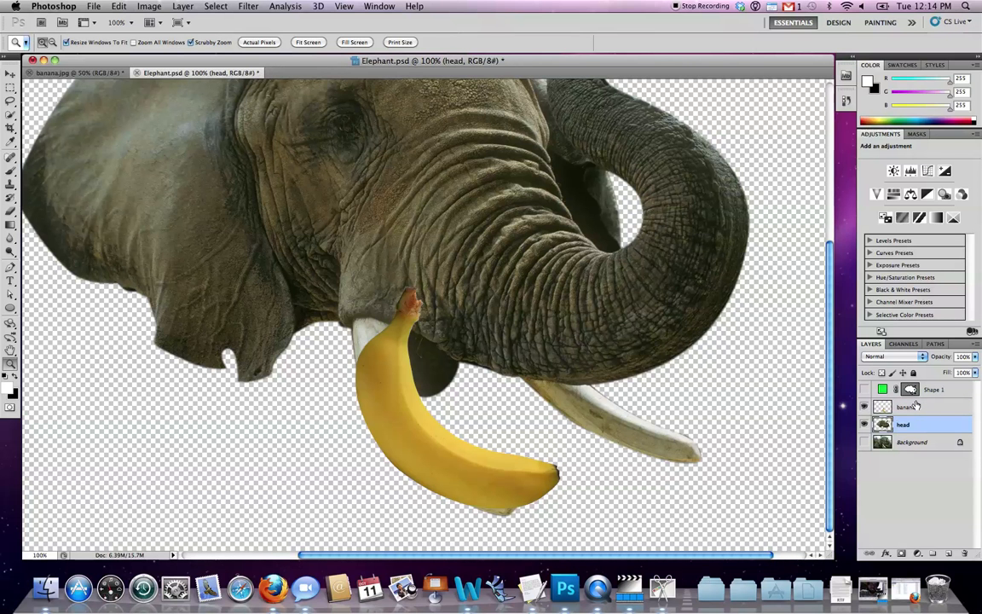
pyautogui.click(903, 406)
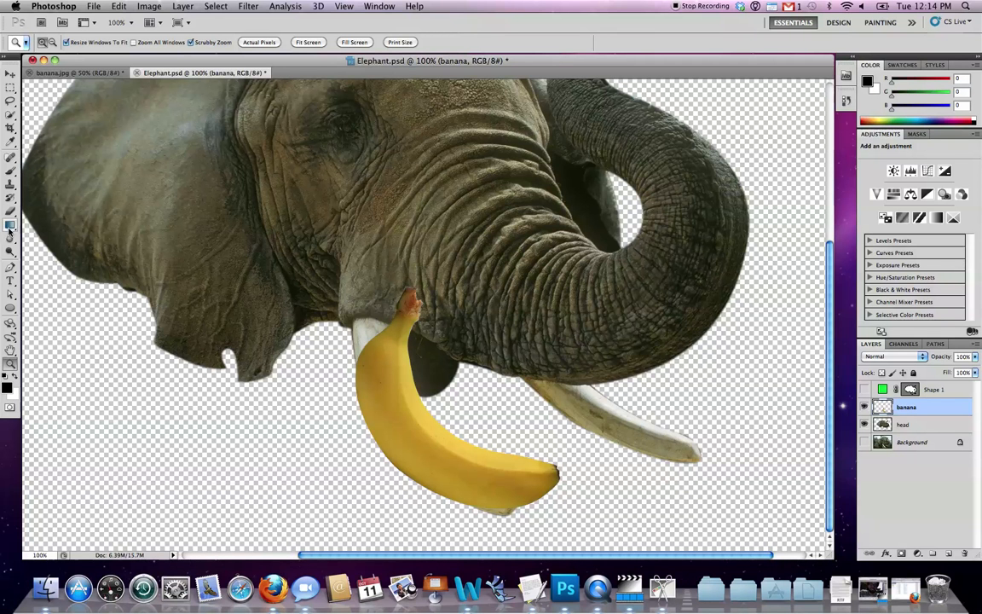
# Activate the Gradient Tool and browse its gradient presets in the options bar
pyautogui.click(12, 225)
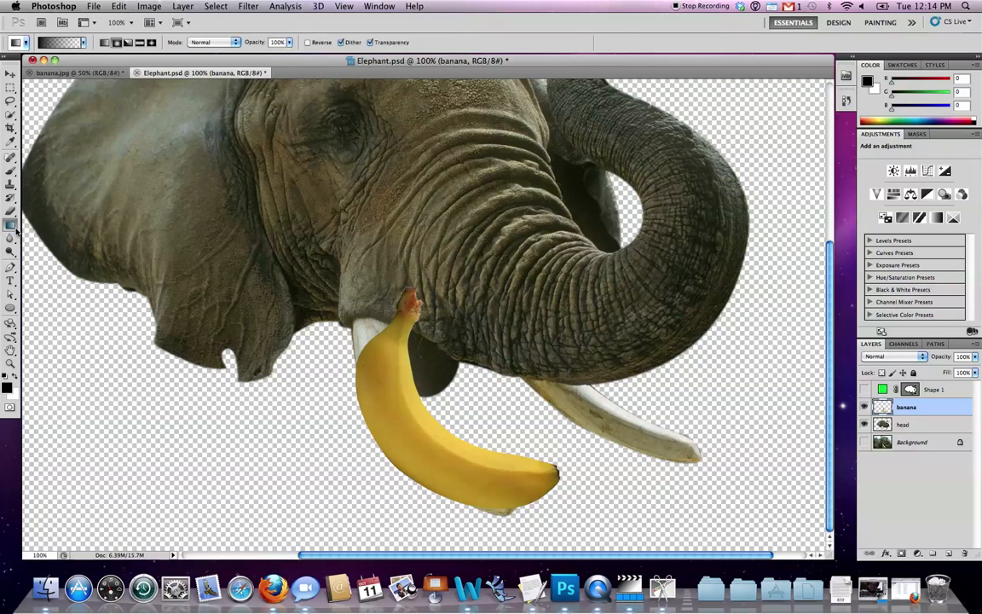
pyautogui.click(11, 225)
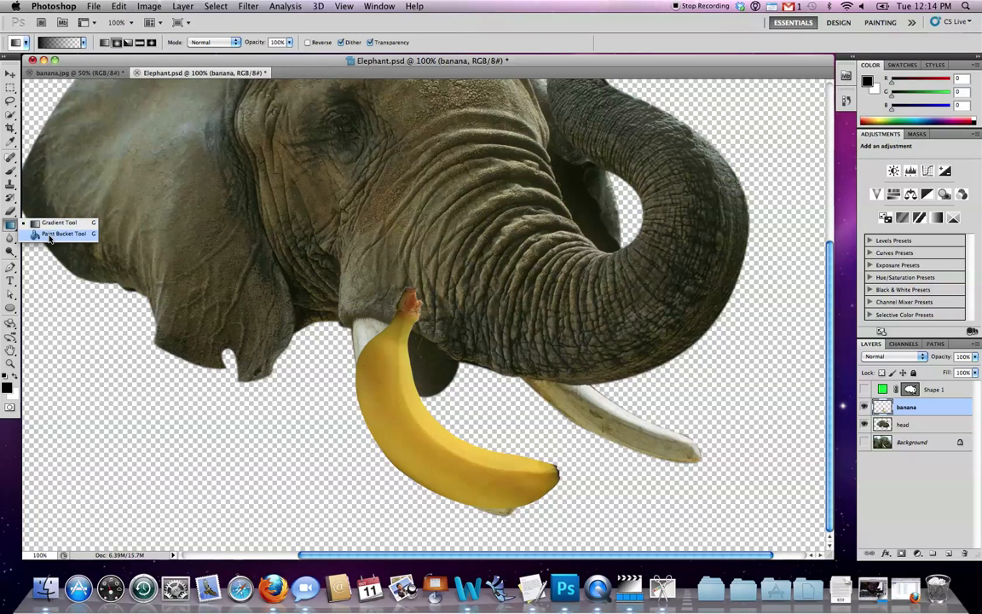
pyautogui.moveTo(51, 234)
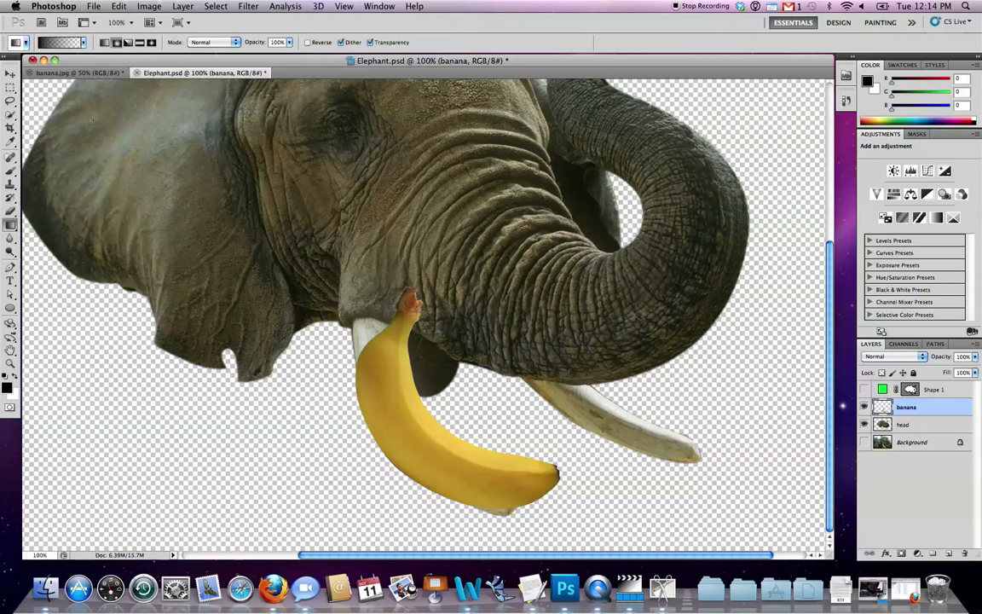
pyautogui.click(55, 44)
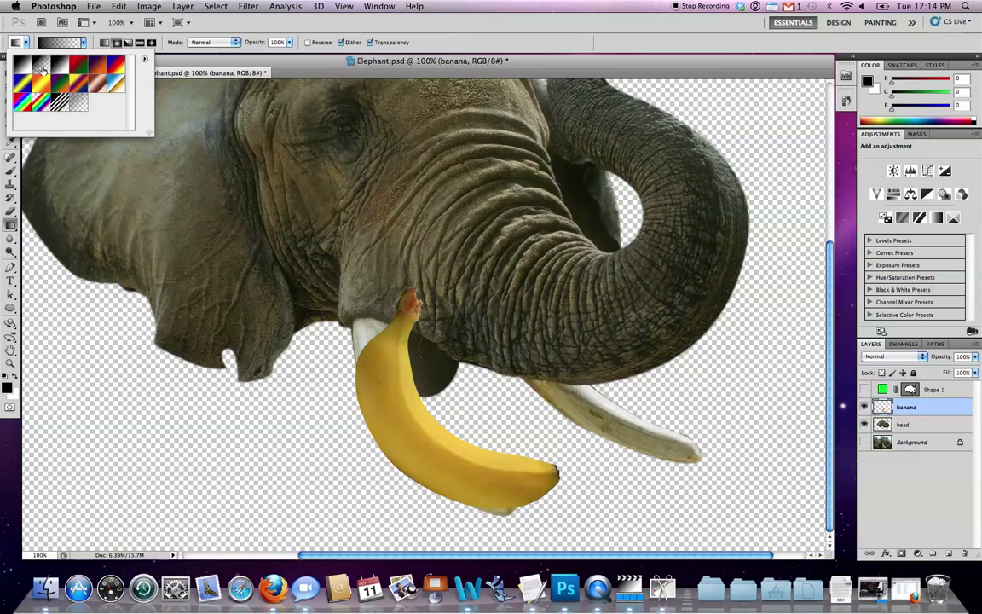
pyautogui.moveTo(50, 70)
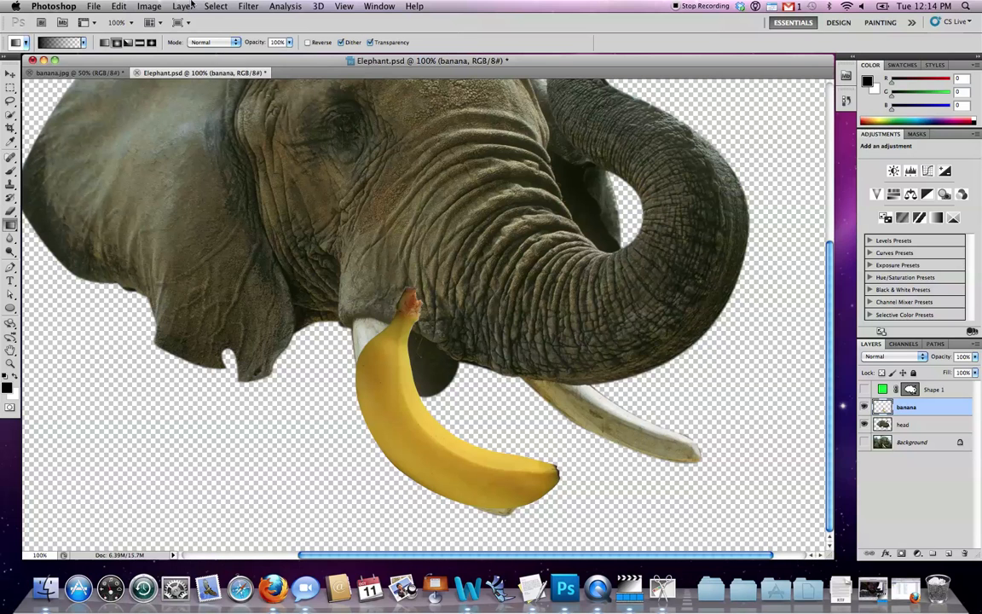
# Add a Reveal All layer mask to the banana layer via Layer > Layer Mask
pyautogui.click(180, 7)
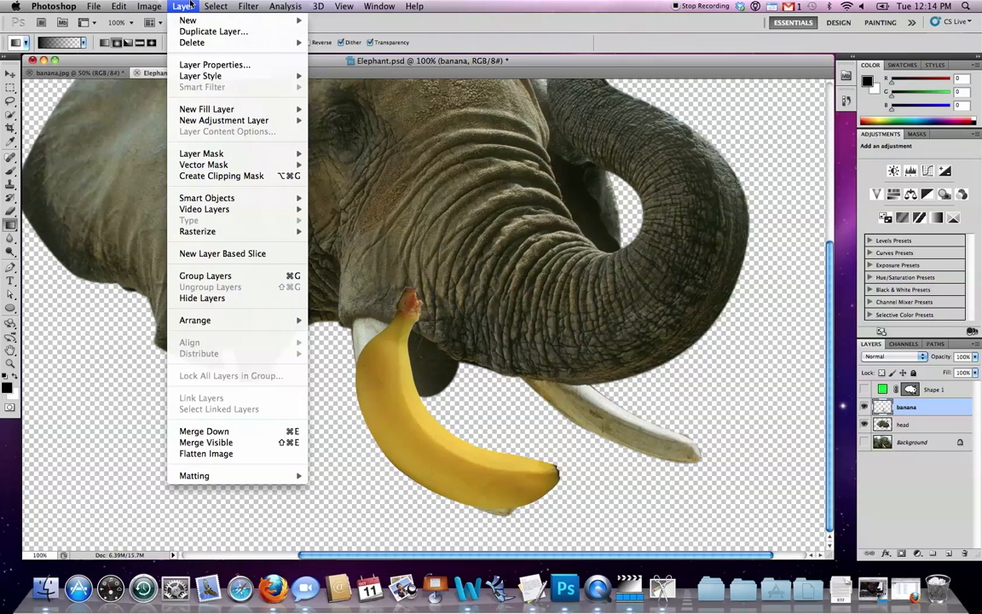
pyautogui.moveTo(230, 154)
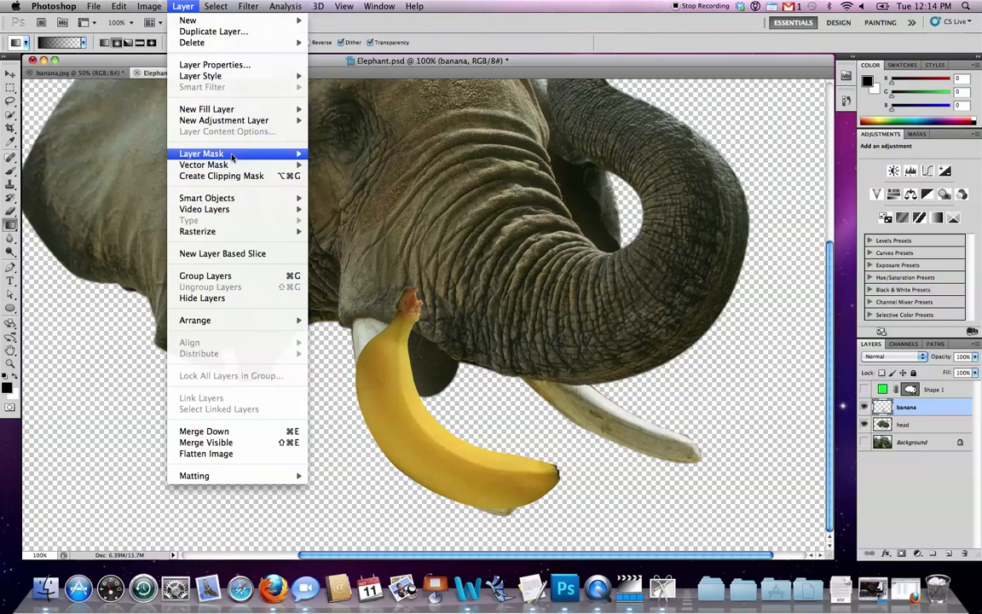
pyautogui.click(201, 153)
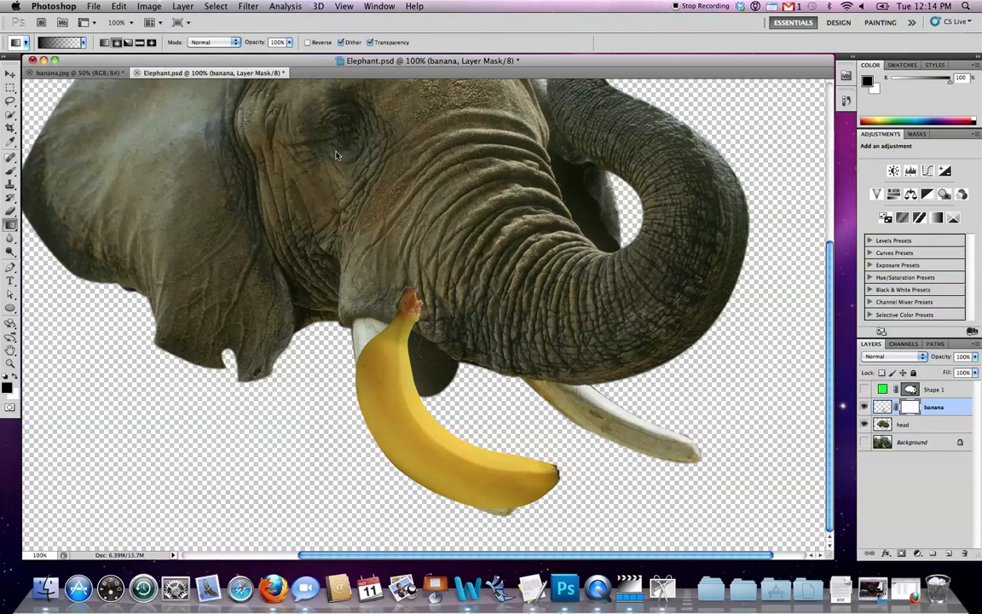
pyautogui.moveTo(931, 425)
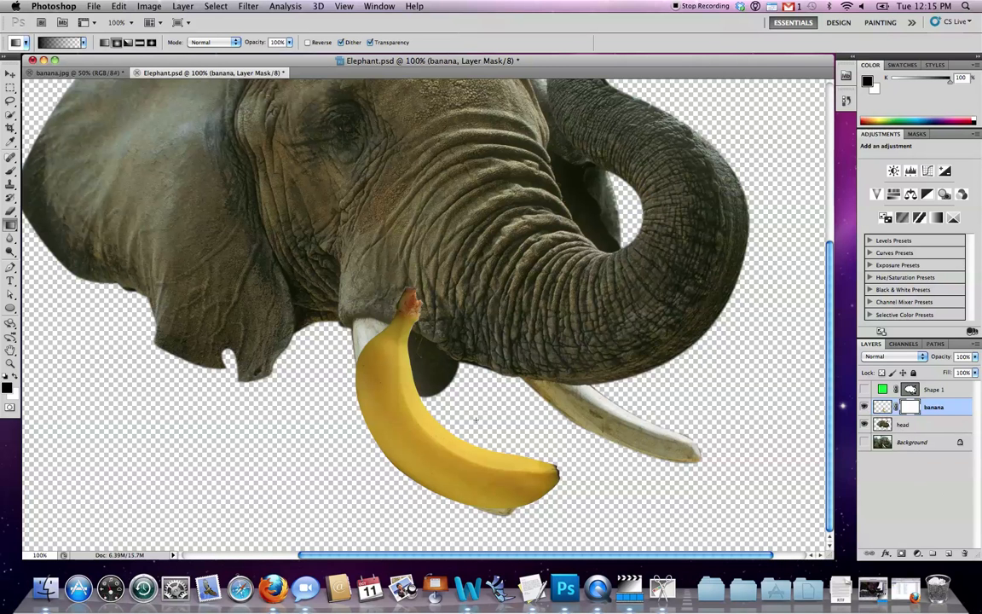
pyautogui.moveTo(469, 444)
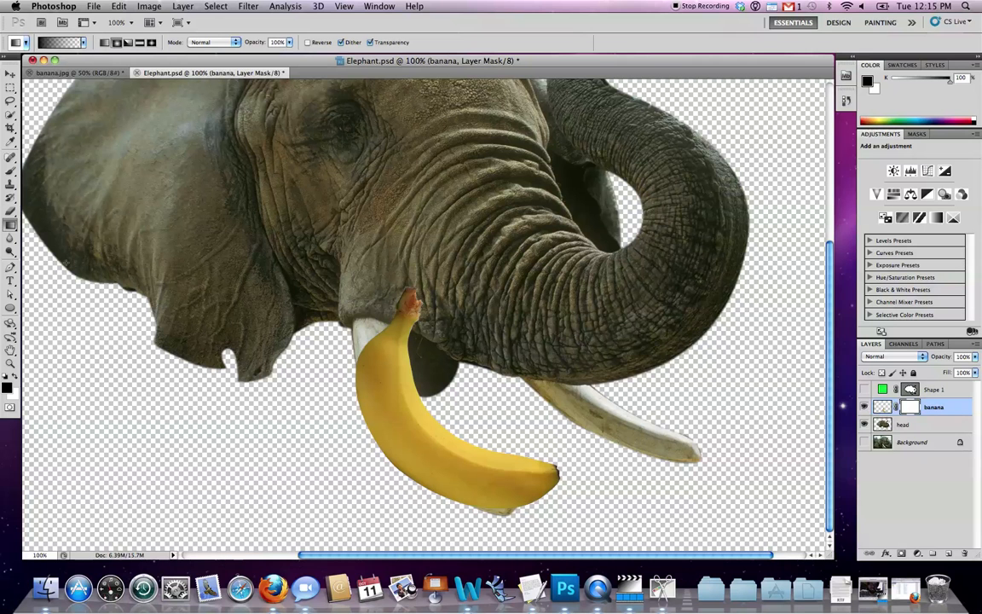
pyautogui.moveTo(578, 508)
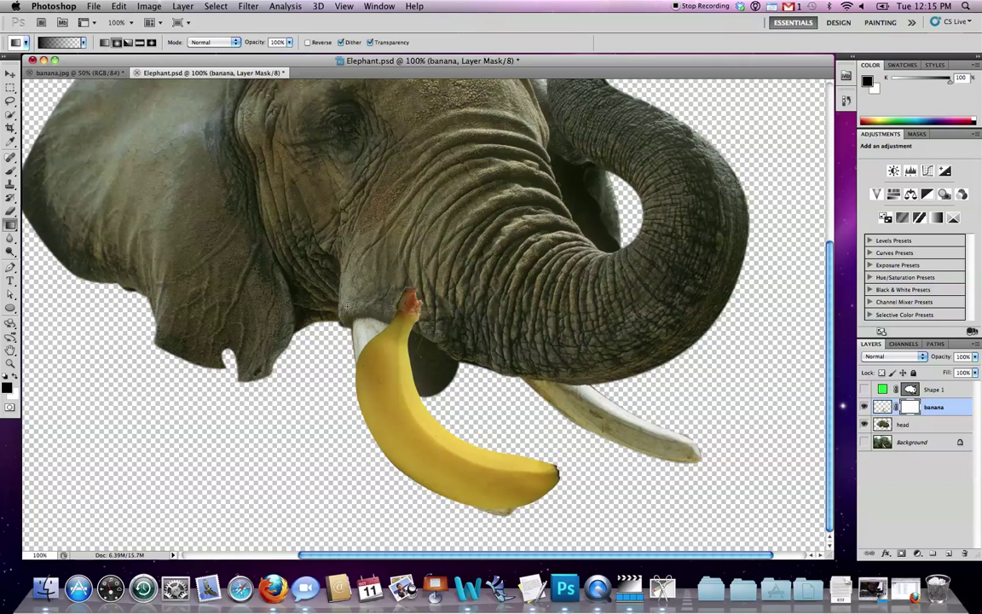
# Step back one edit, then rotate and resize the banana to lie along the tusk's curve
pyautogui.click(123, 6)
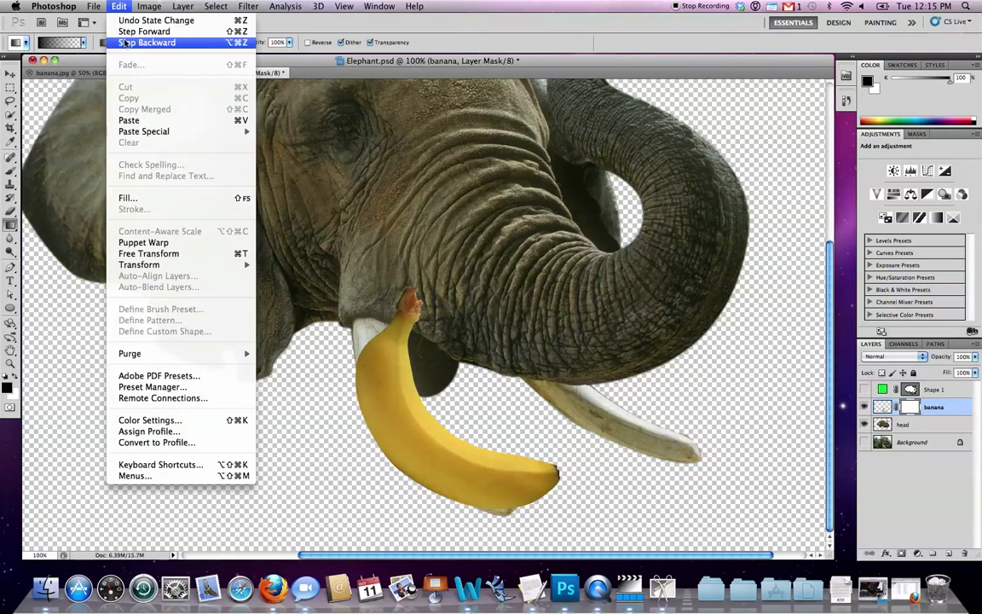
pyautogui.click(149, 43)
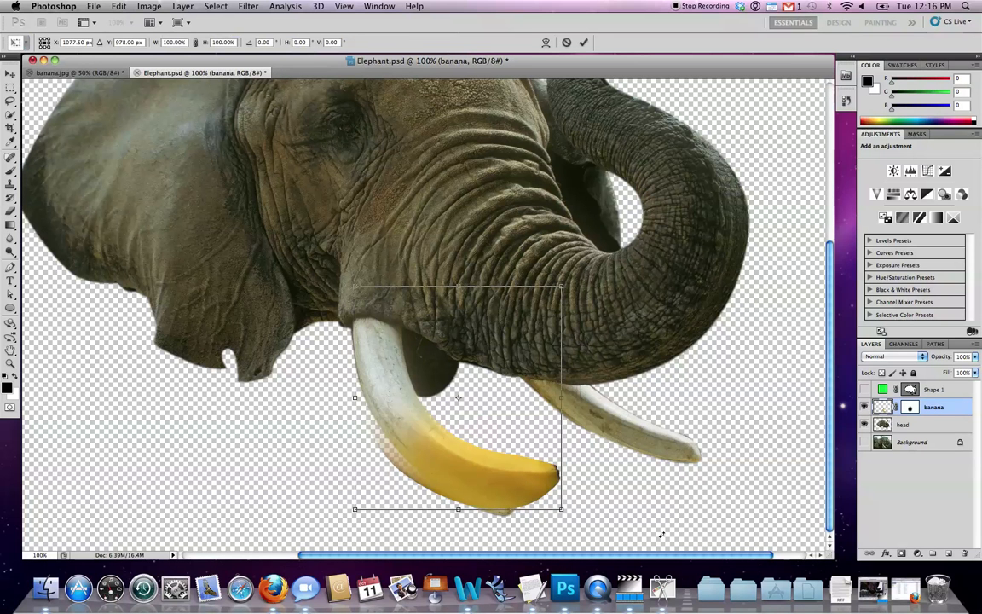
pyautogui.moveTo(561, 508); pyautogui.dragTo(547, 494)
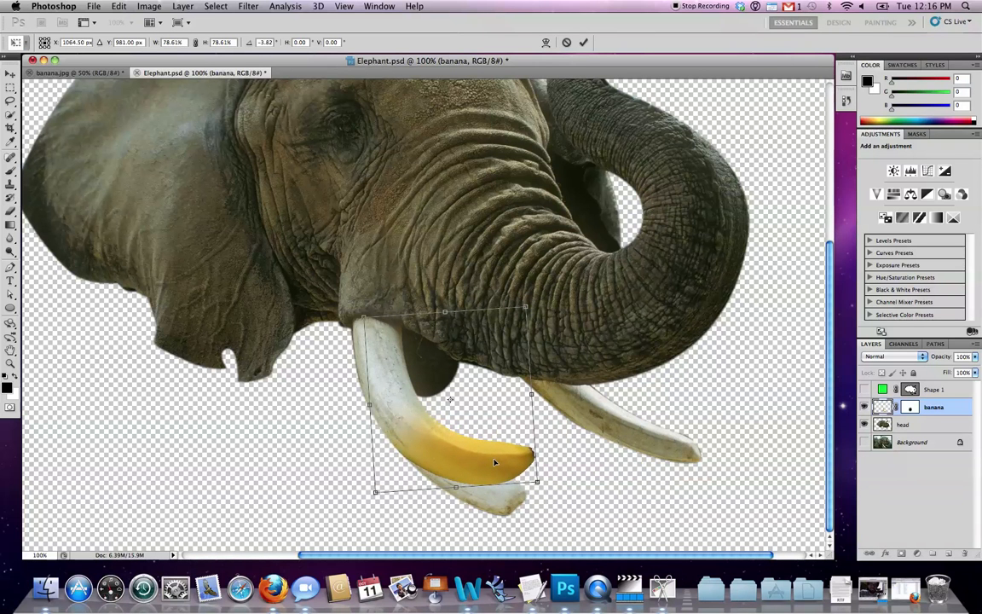
pyautogui.moveTo(507, 485)
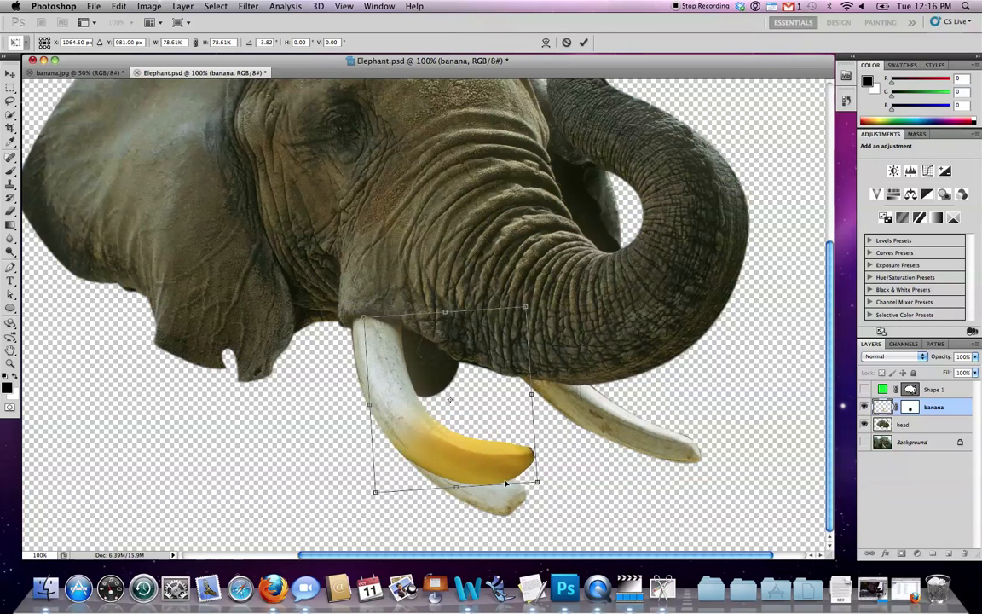
pyautogui.moveTo(537, 485); pyautogui.dragTo(532, 477)
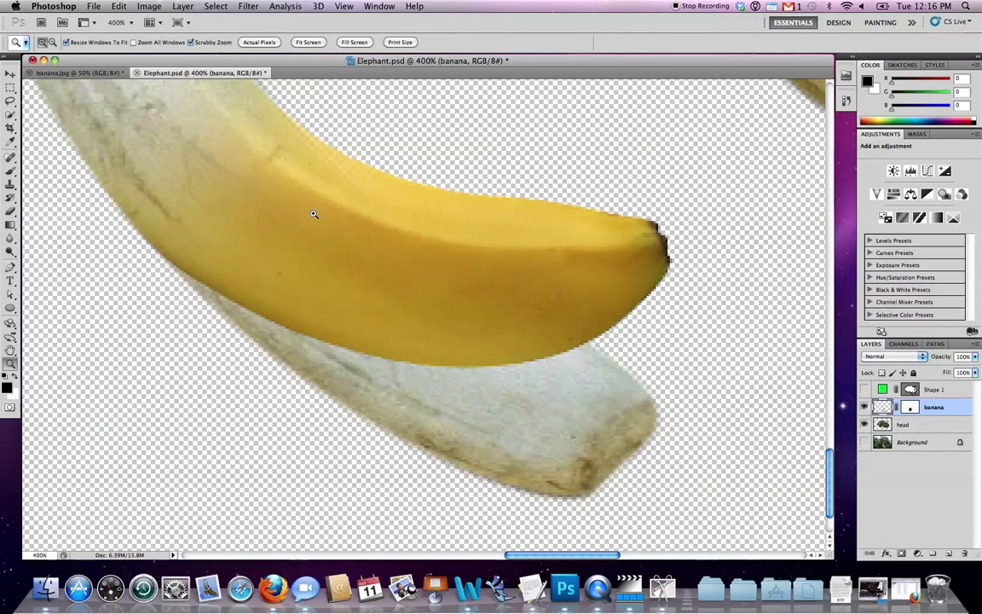
pyautogui.moveTo(361, 213)
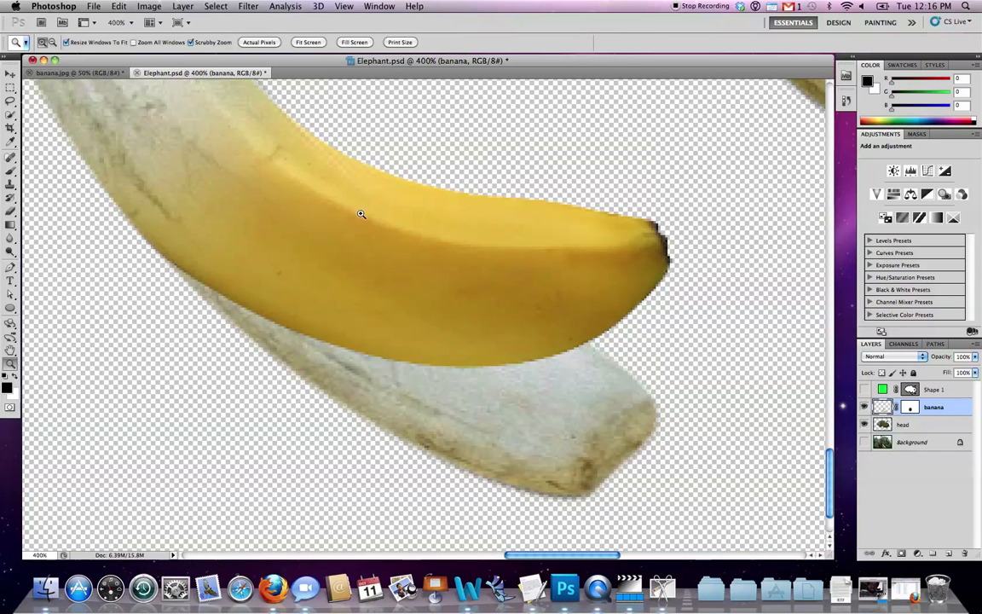
pyautogui.moveTo(328, 243)
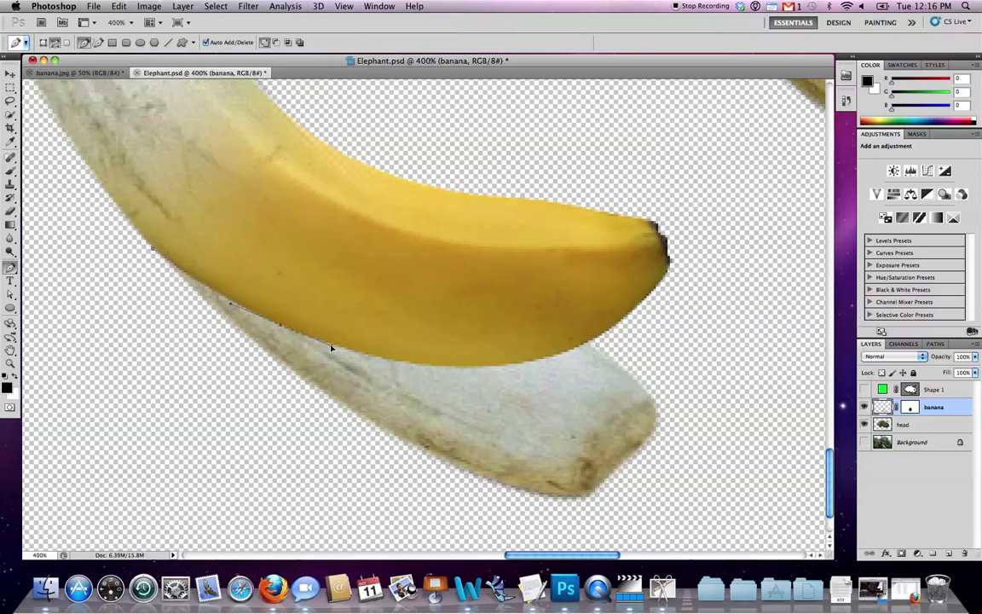
# Trace the exposed tusk with the Pen Tool, make it a selection, and target the head layer
pyautogui.click(571, 358)
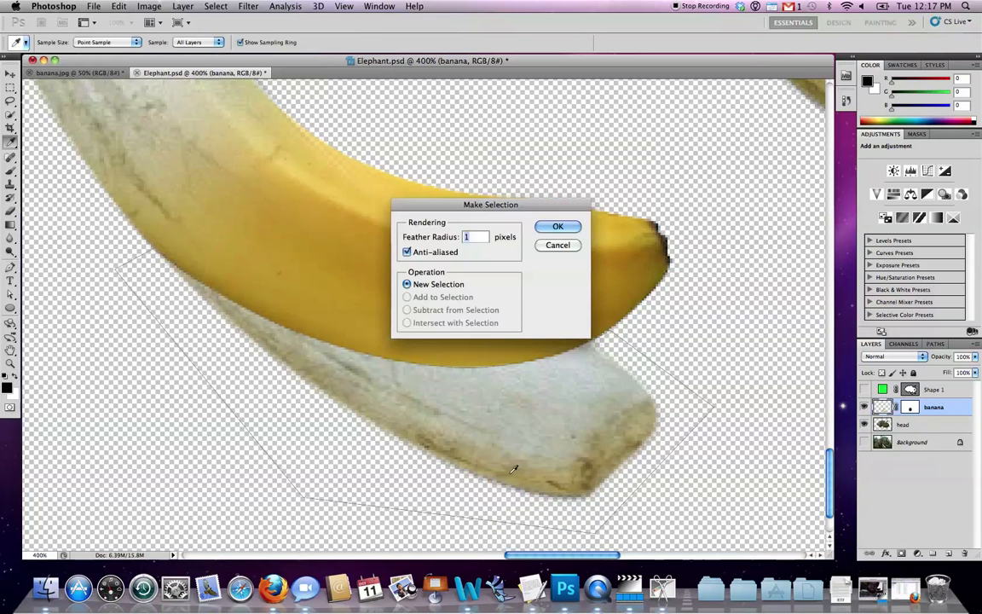
pyautogui.click(557, 225)
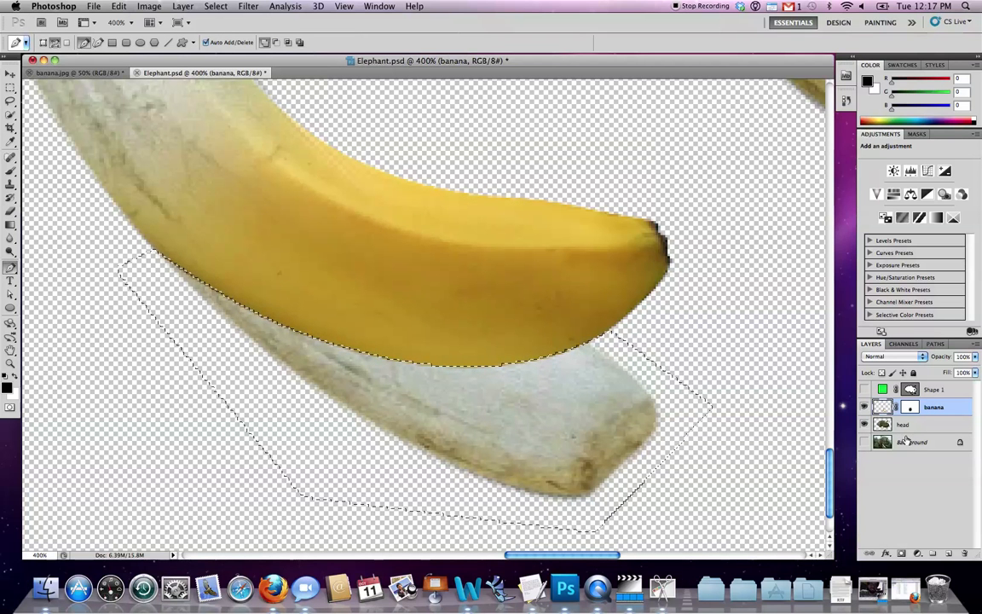
pyautogui.click(904, 425)
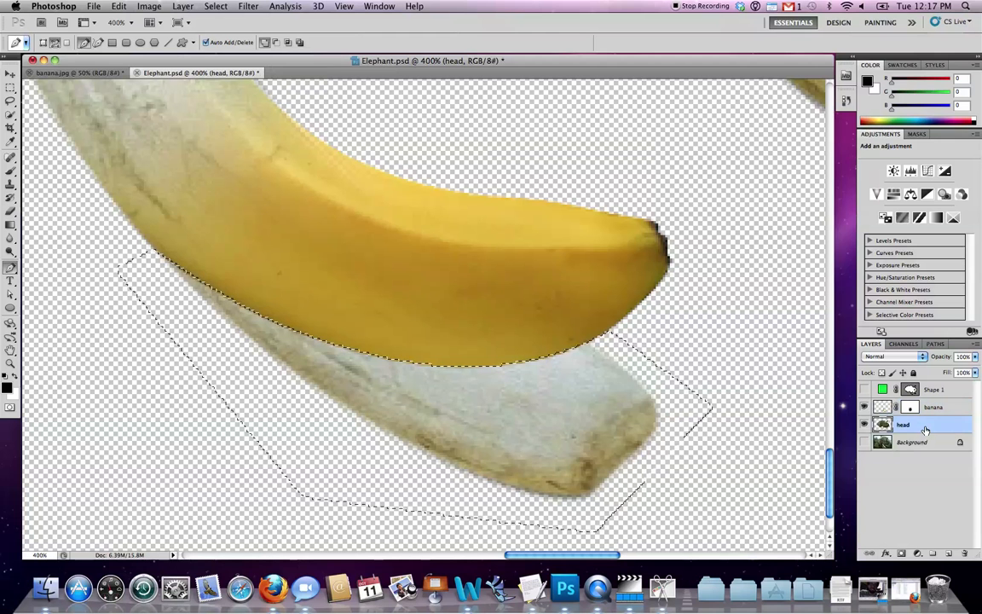